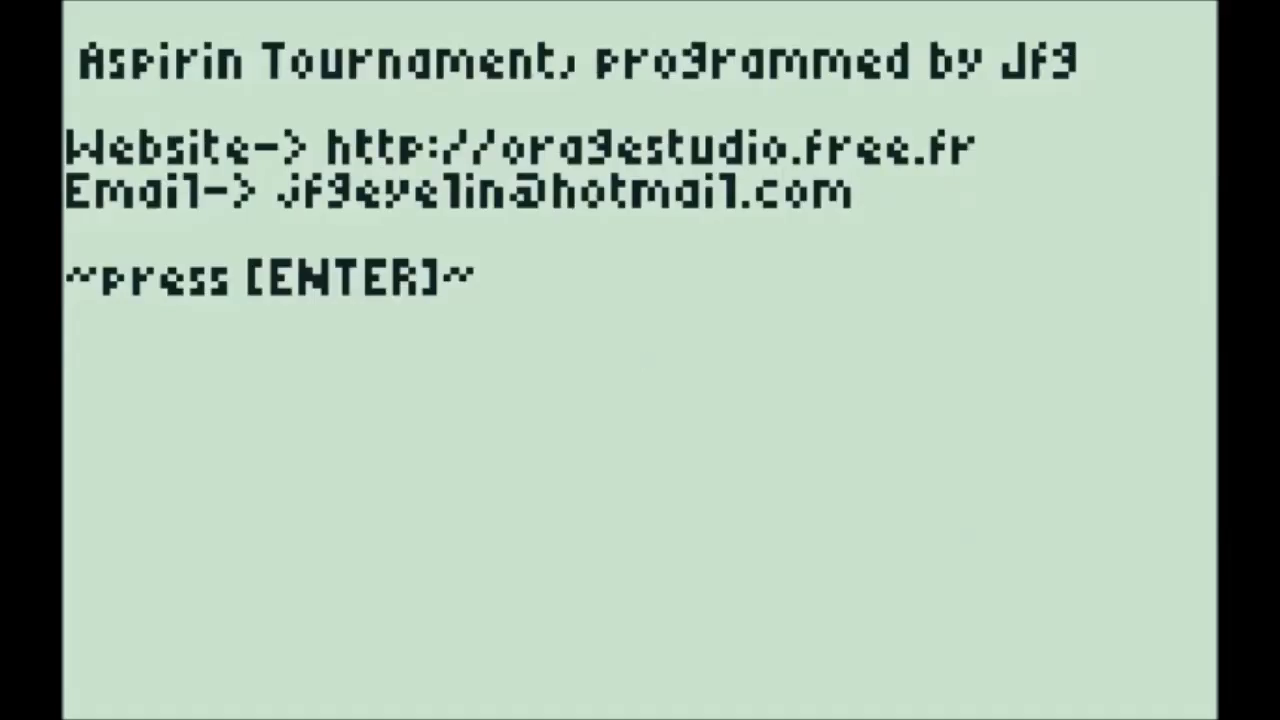
- Dismiss the credits and start a round, playing until it ends in a loss scoring 4
key("enter")
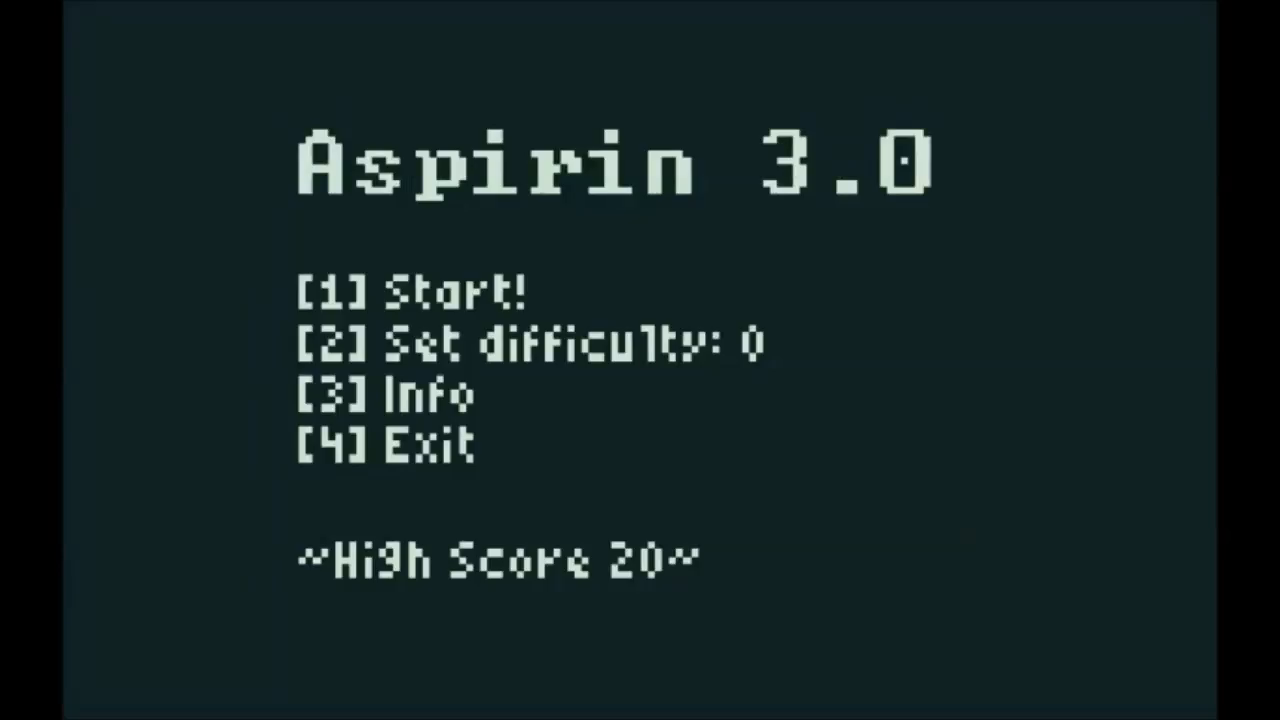
key("2")
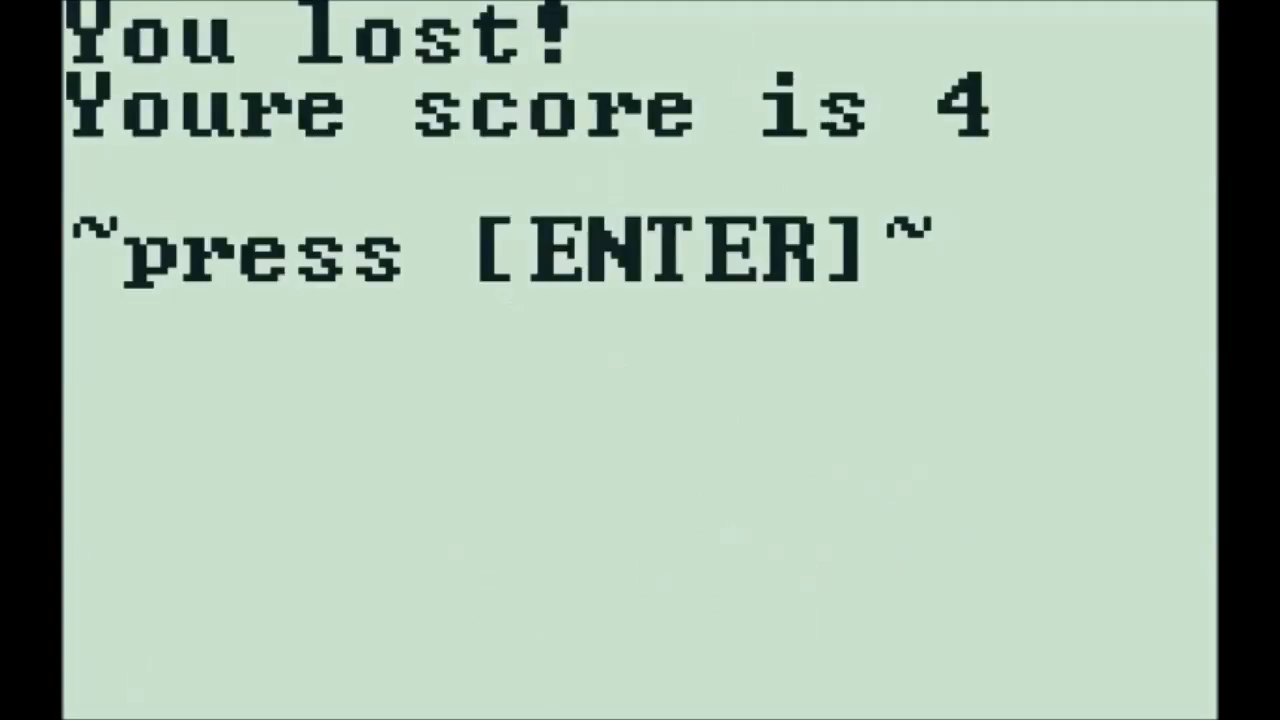
- Leave the score-4 screen and play a new round ending in a loss with score 1
key("enter")
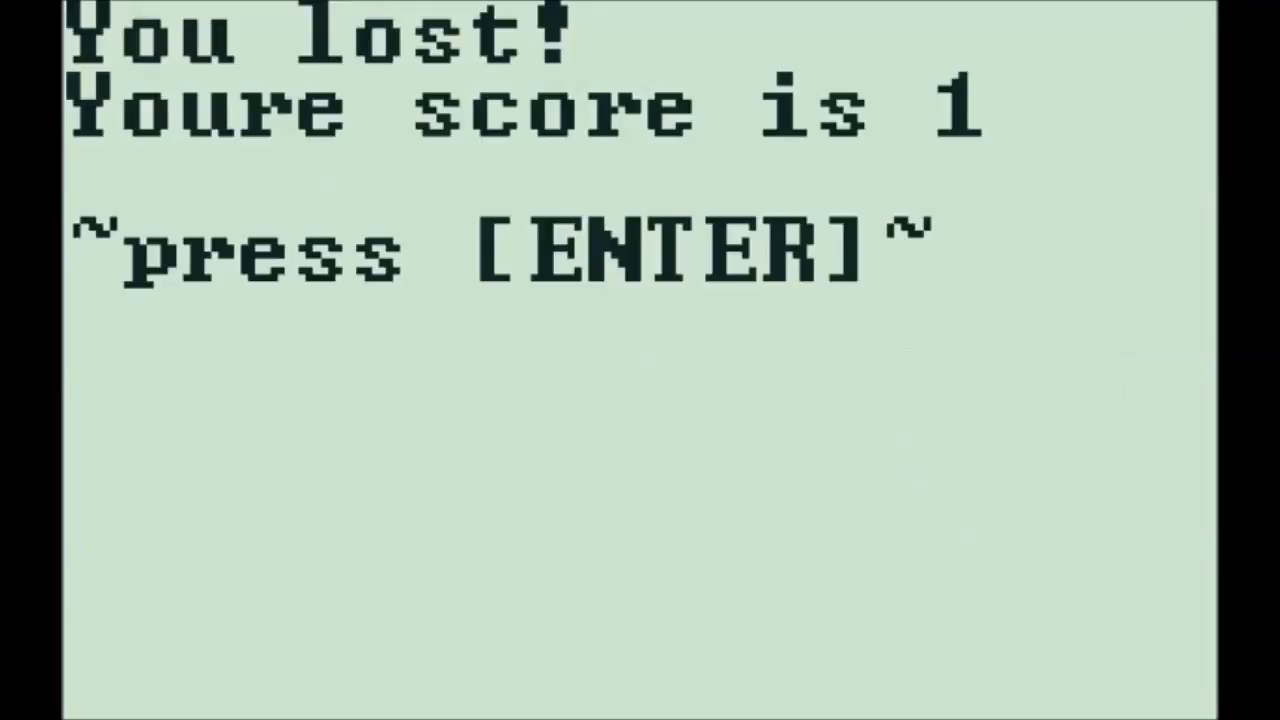
- Leave the score-1 screen and play a fresh round ending in a loss with score 5
key("enter")
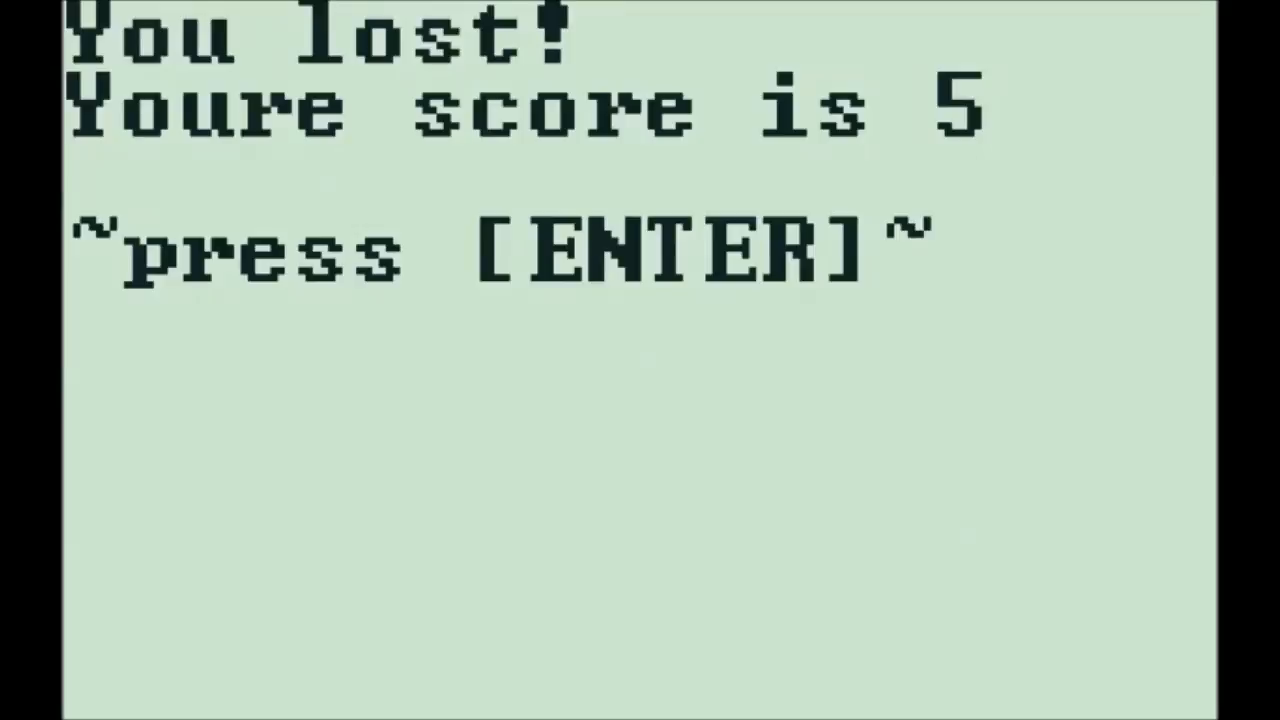
- Leave the score-5 screen and play a longer round ending in a loss with score 9
key("enter")
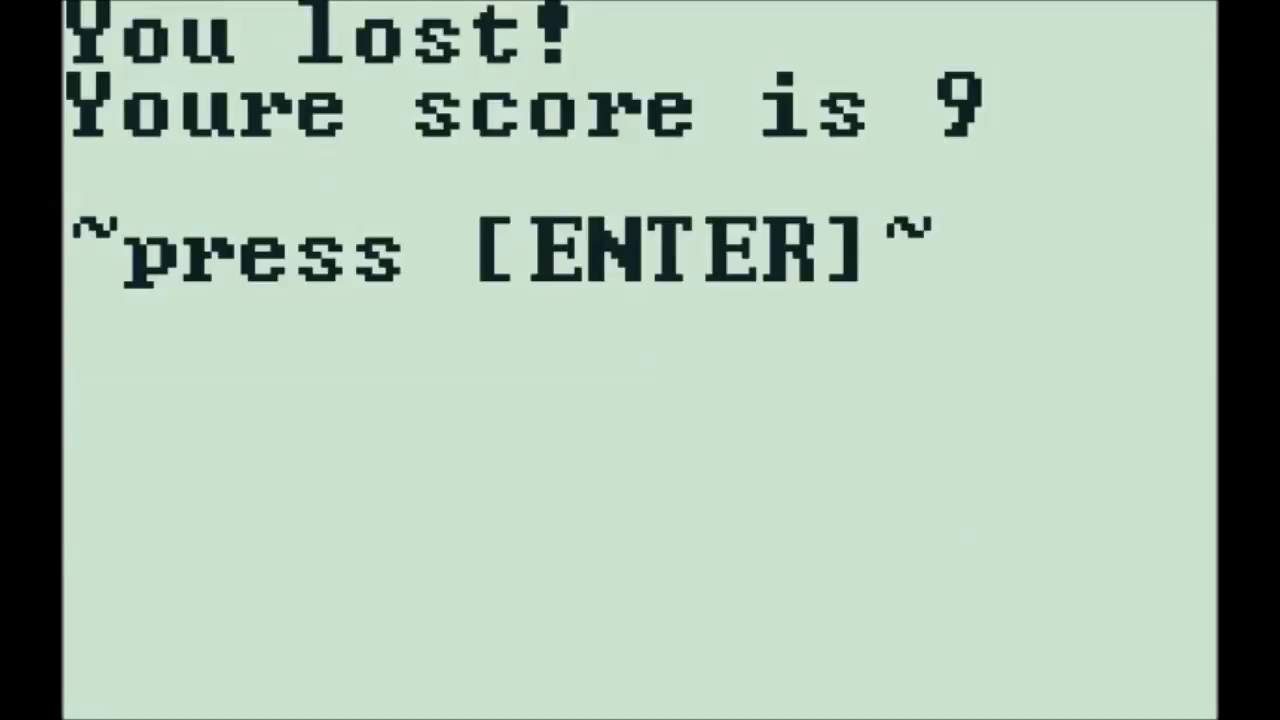
- Leave the score-9 screen and play rounds until the losing screen shows score 6
key("enter")
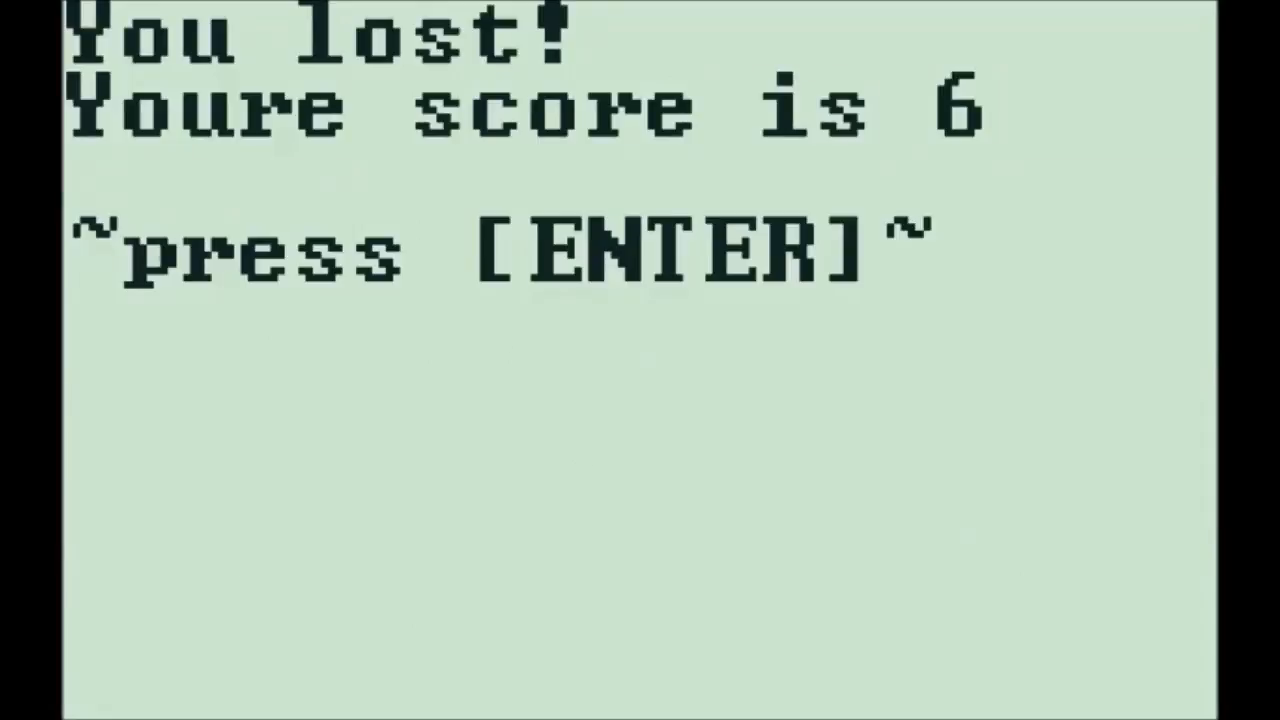
key("enter")
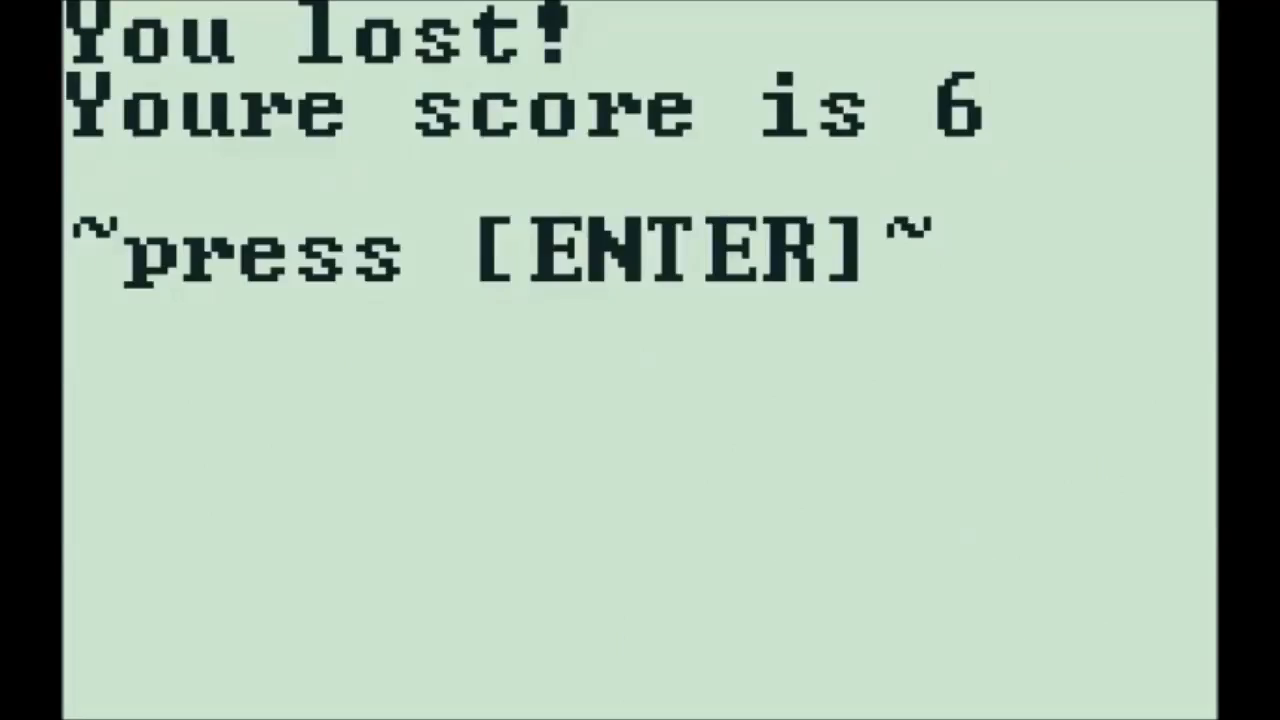
- Leave the score-6 screen and play a round ending in a loss with score 12
key("enter")
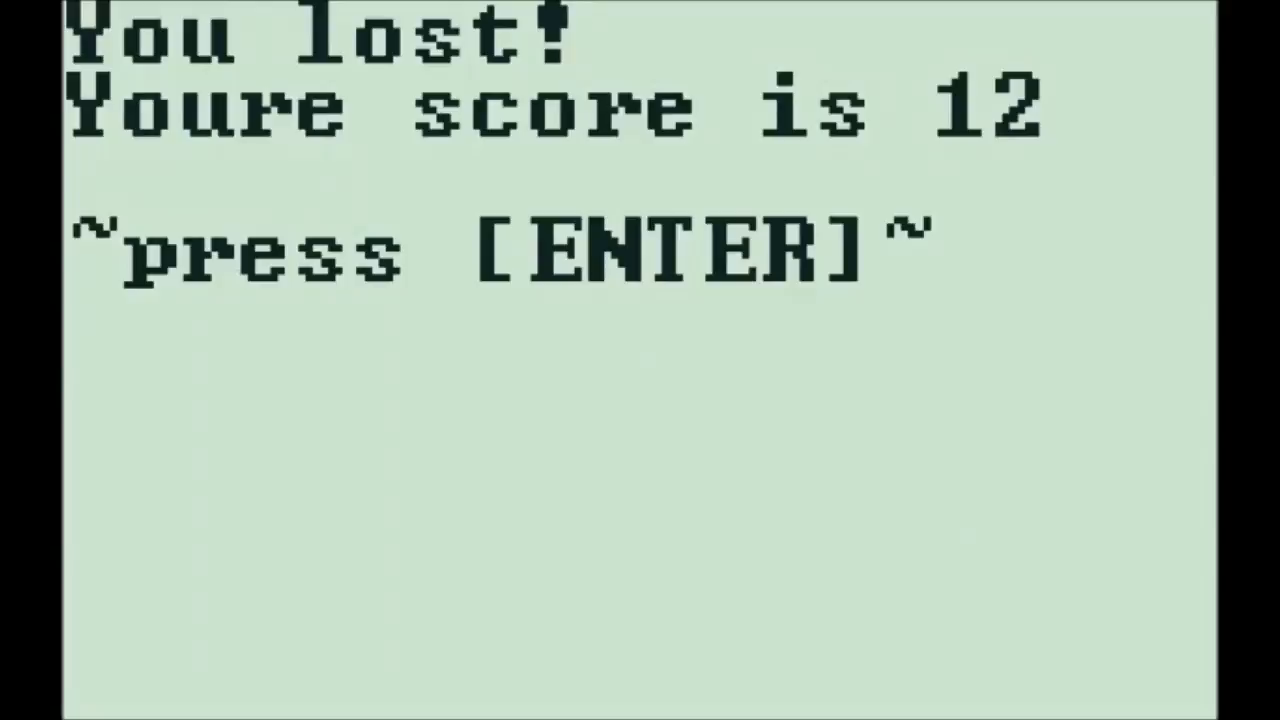
- Leave the score-12 screen and play a round ending in a loss with score 11
key("enter")
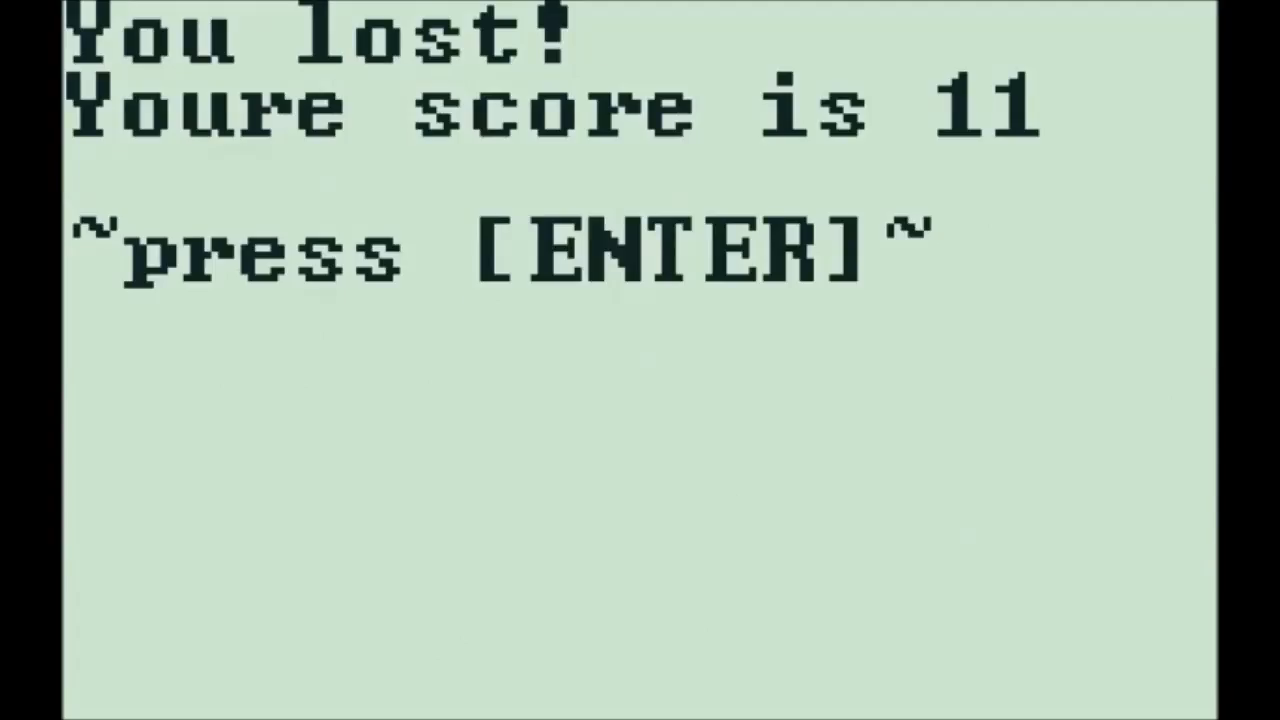
key("enter")
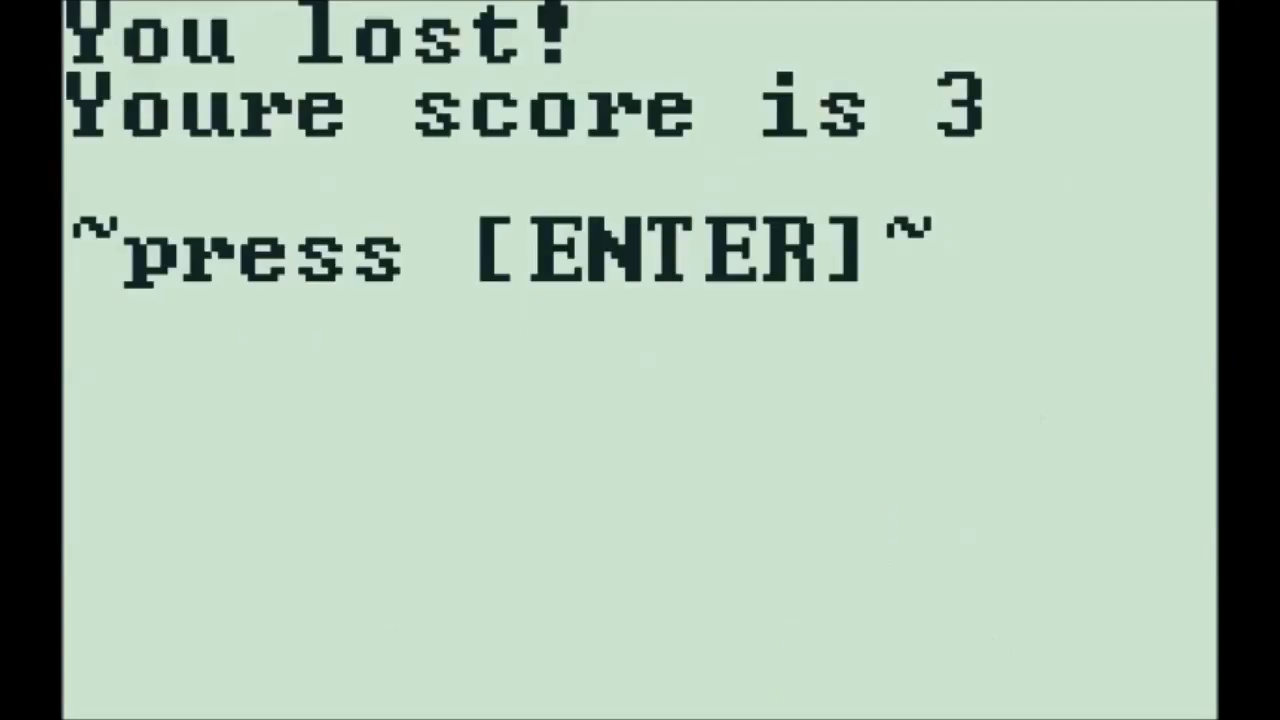
- Leave the score-3 screen and return to the main menu showing high score 14
key("enter")
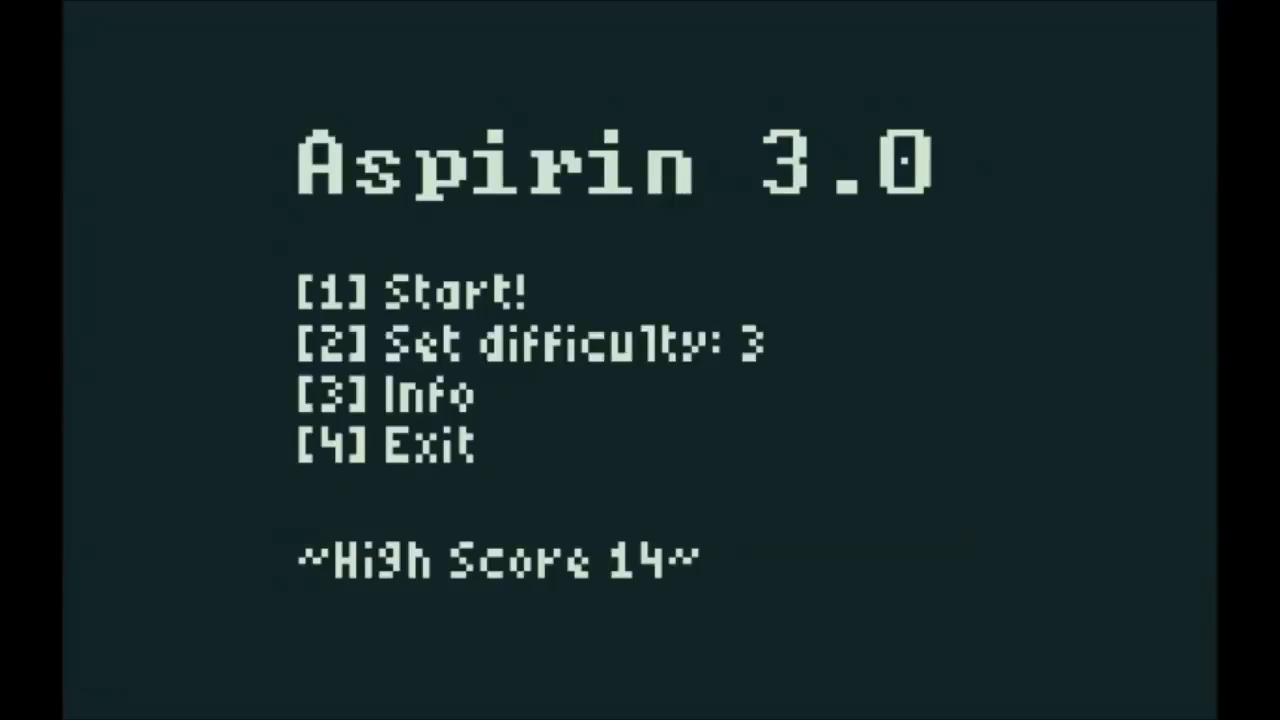